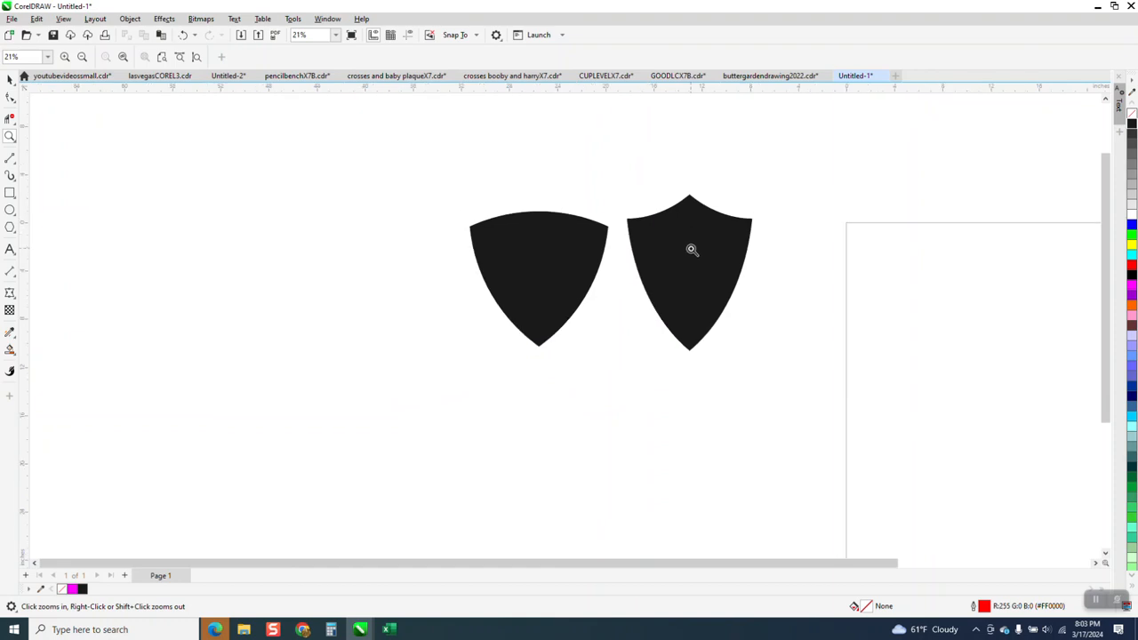
pyautogui.moveTo(701, 241)
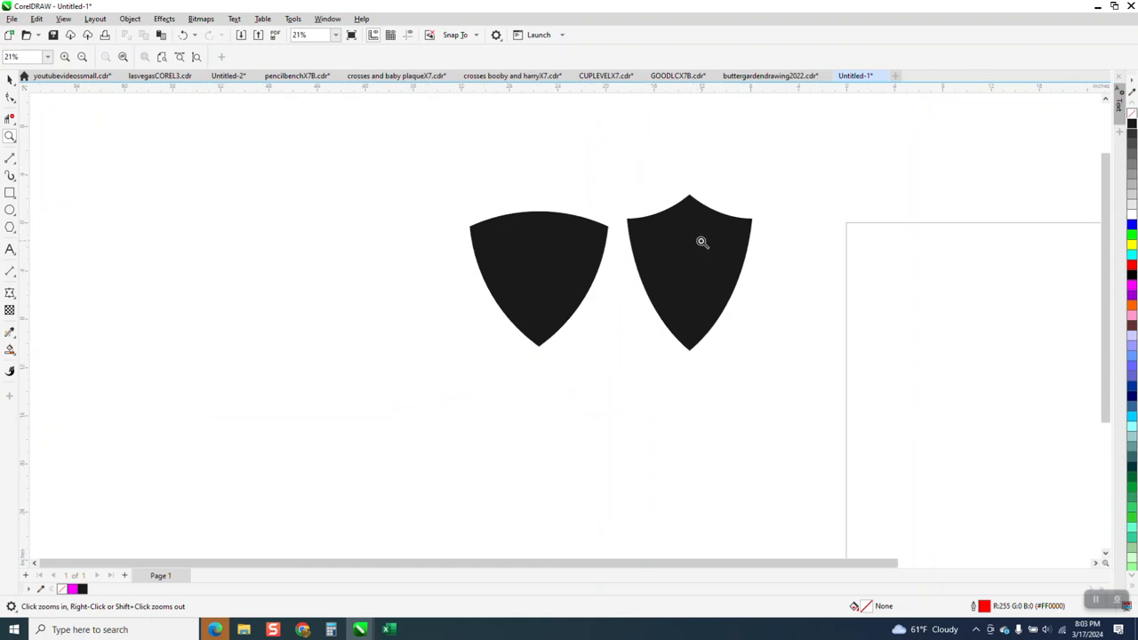
pyautogui.moveTo(129, 107)
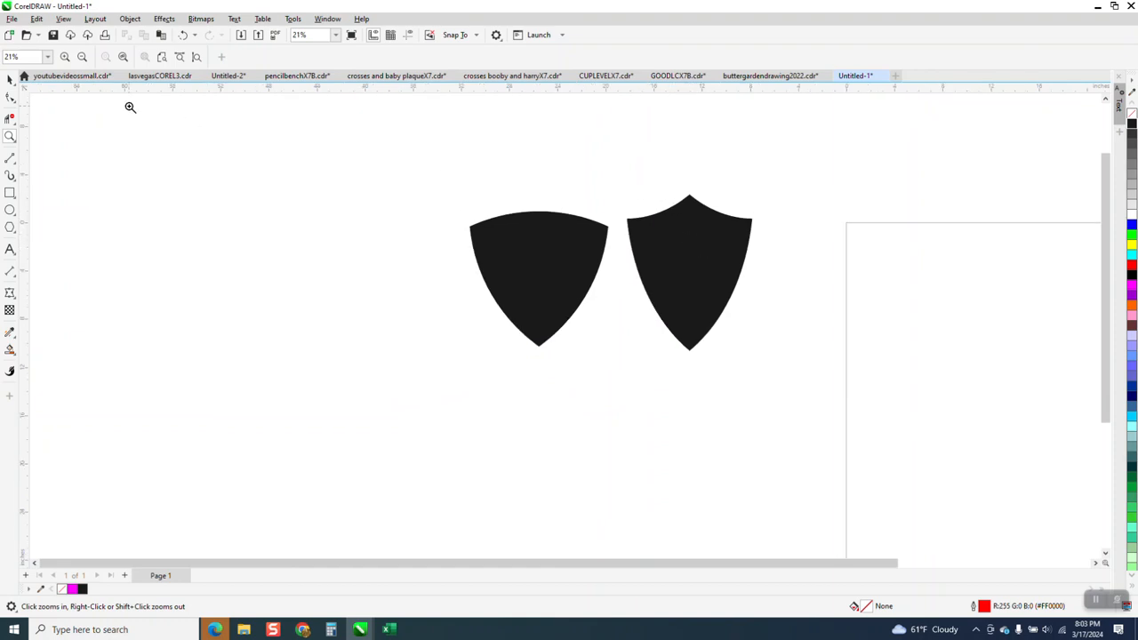
# Move the classic shield to the left of the page with the overlapping circles.
pyautogui.click(690, 271)
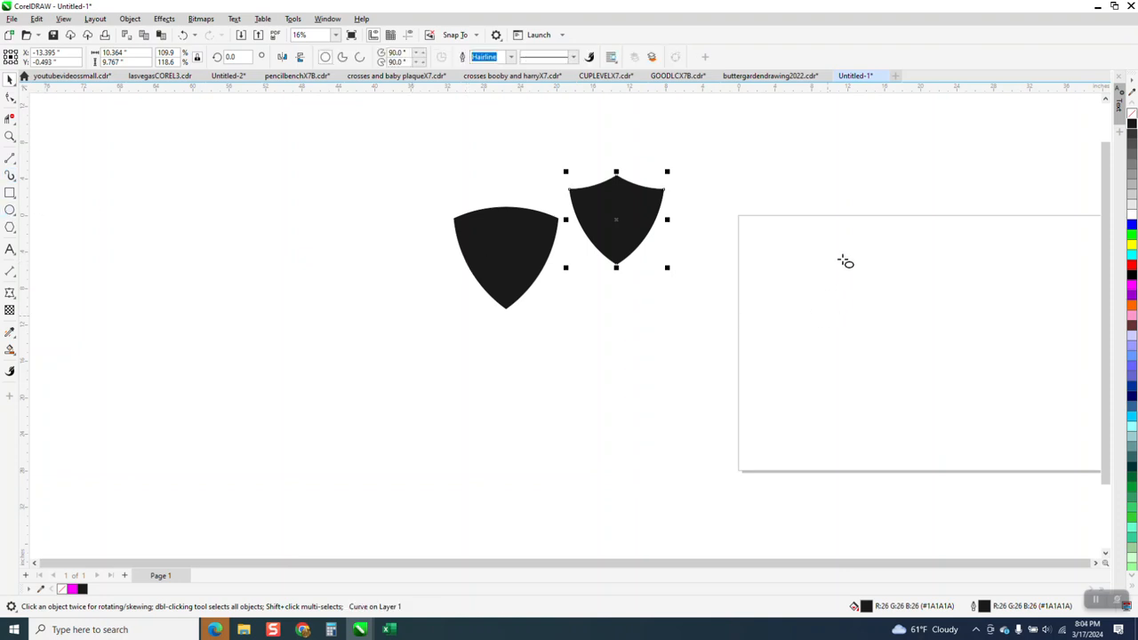
pyautogui.moveTo(786, 251); pyautogui.dragTo(846, 309)
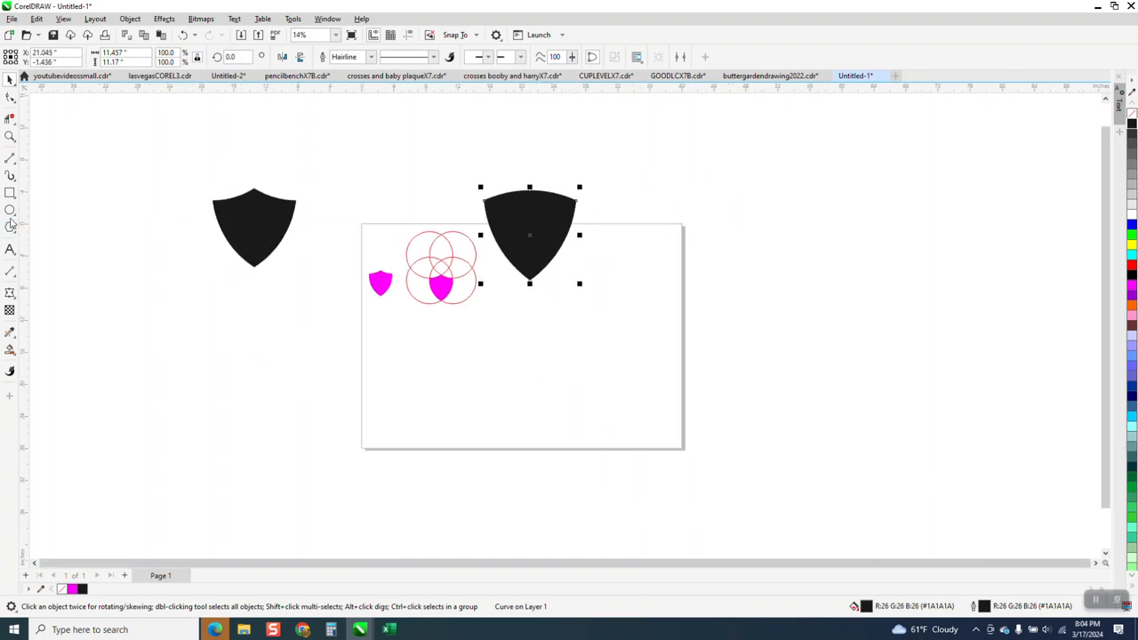
pyautogui.moveTo(196, 231)
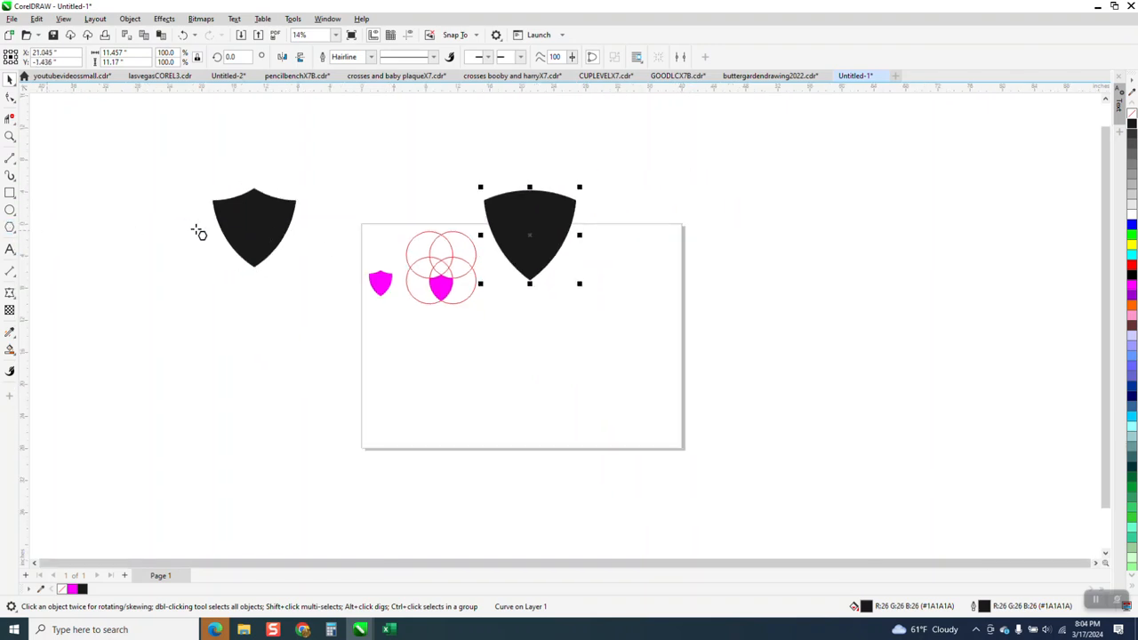
# Draw a red outlined triangle on the page and zoom in on it.
pyautogui.moveTo(512, 310); pyautogui.dragTo(593, 373)
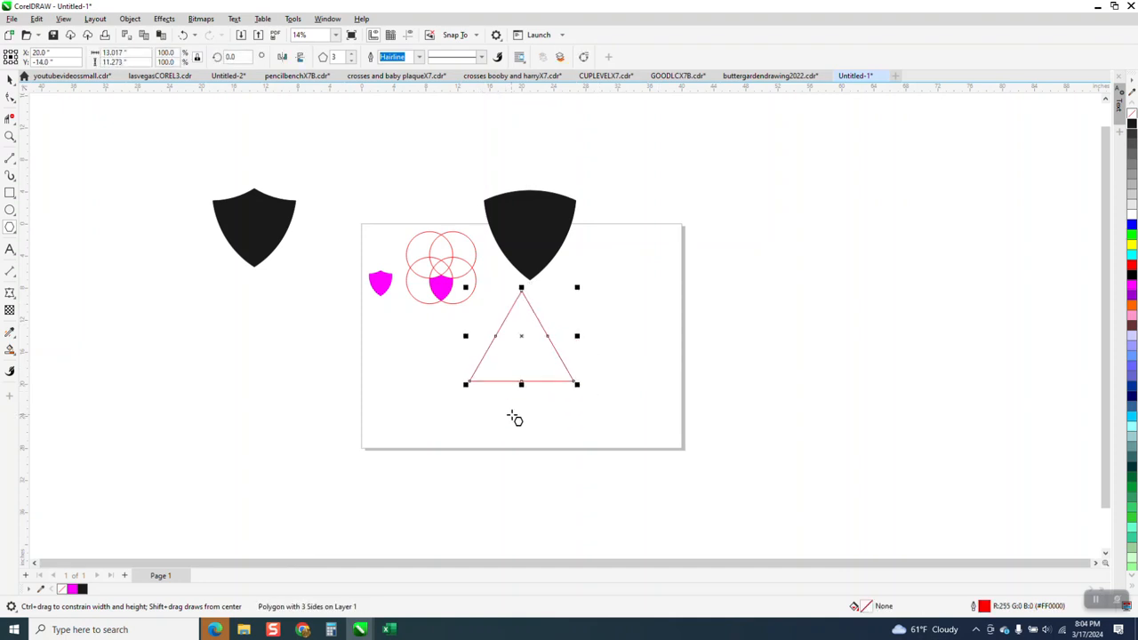
pyautogui.moveTo(345, 151)
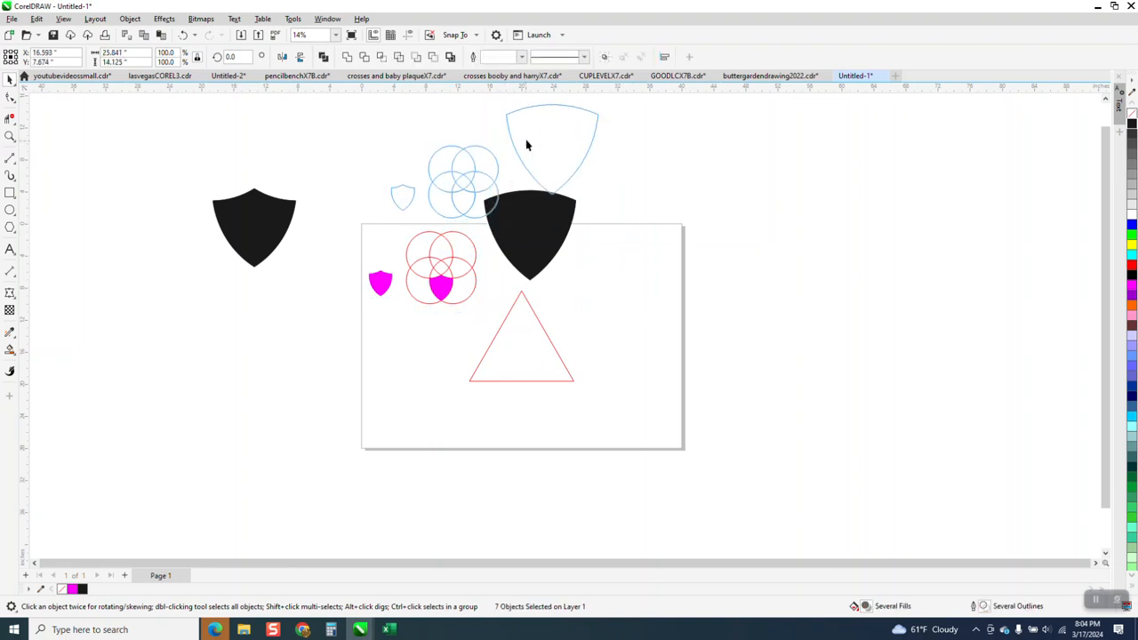
pyautogui.click(11, 135)
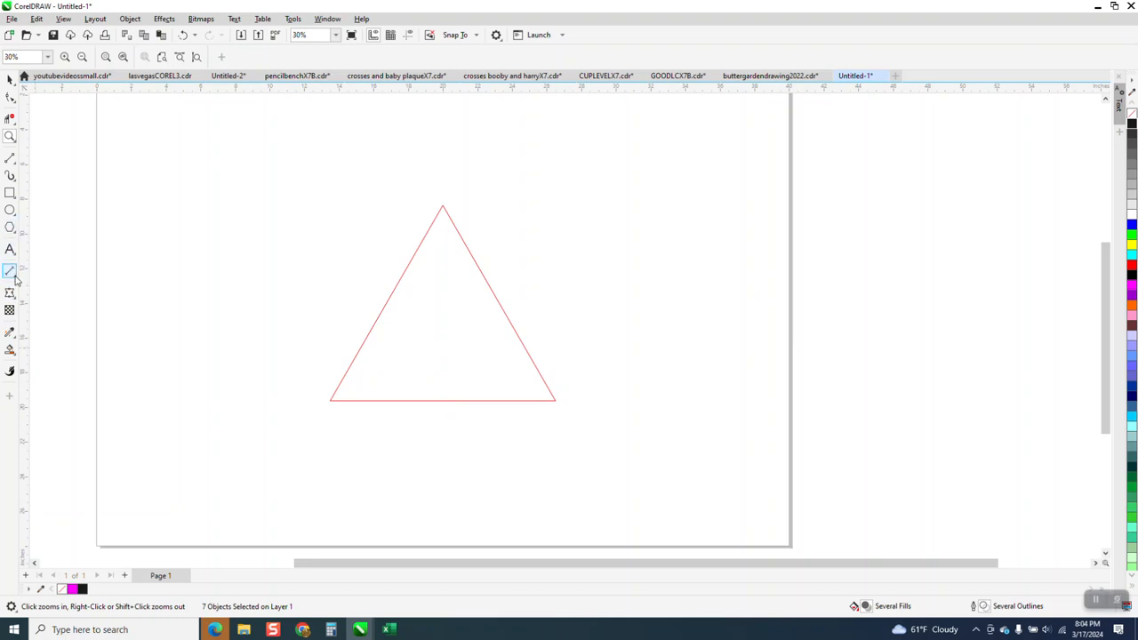
pyautogui.click(11, 270)
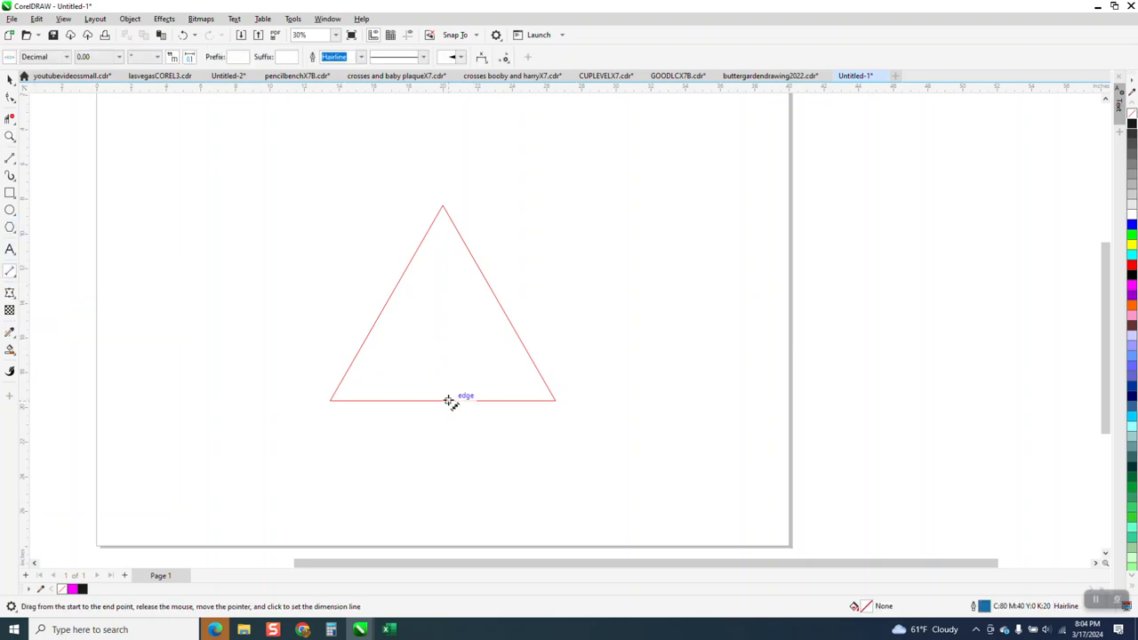
pyautogui.moveTo(445, 400); pyautogui.dragTo(448, 235)
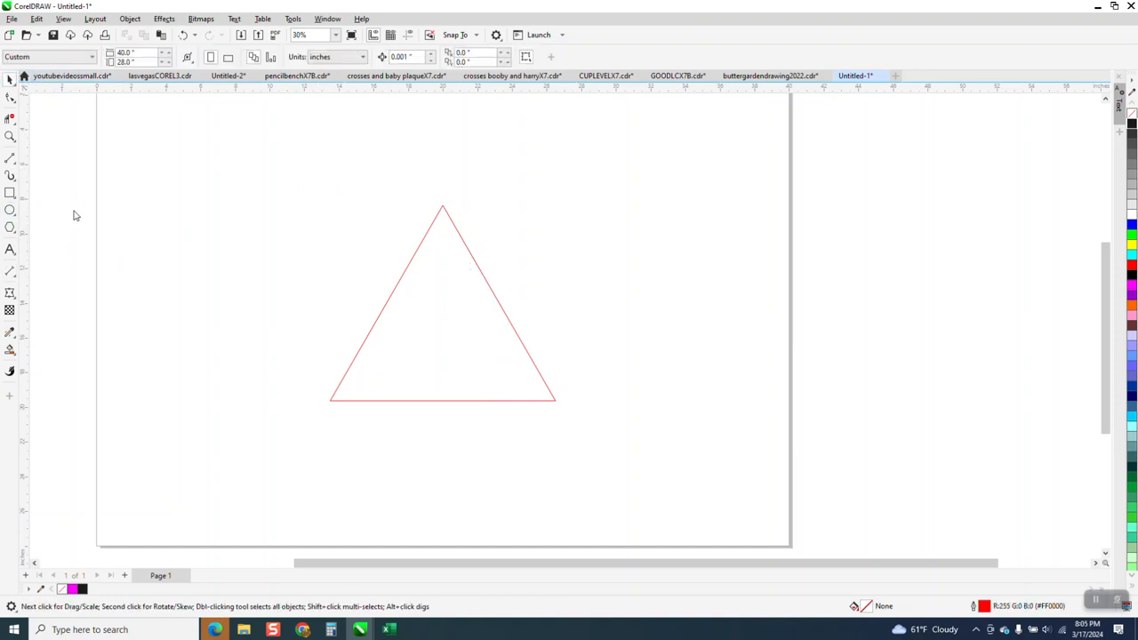
# Draw a large circle overlapping the triangle, its bottom at the base midpoint.
pyautogui.moveTo(461, 213); pyautogui.dragTo(613, 366)
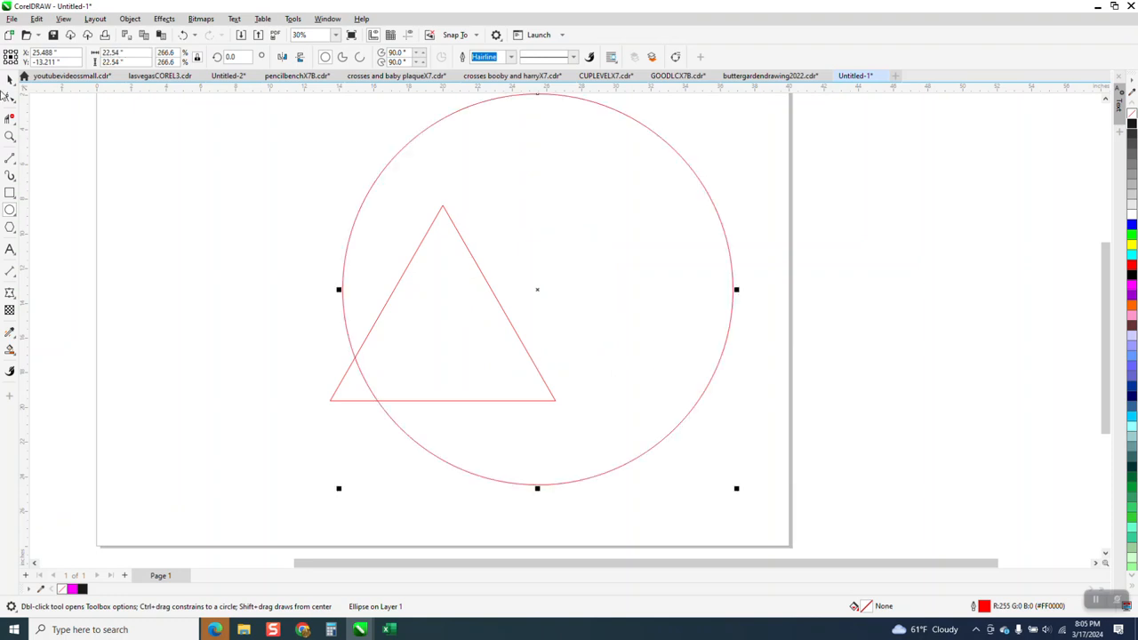
pyautogui.moveTo(408, 228)
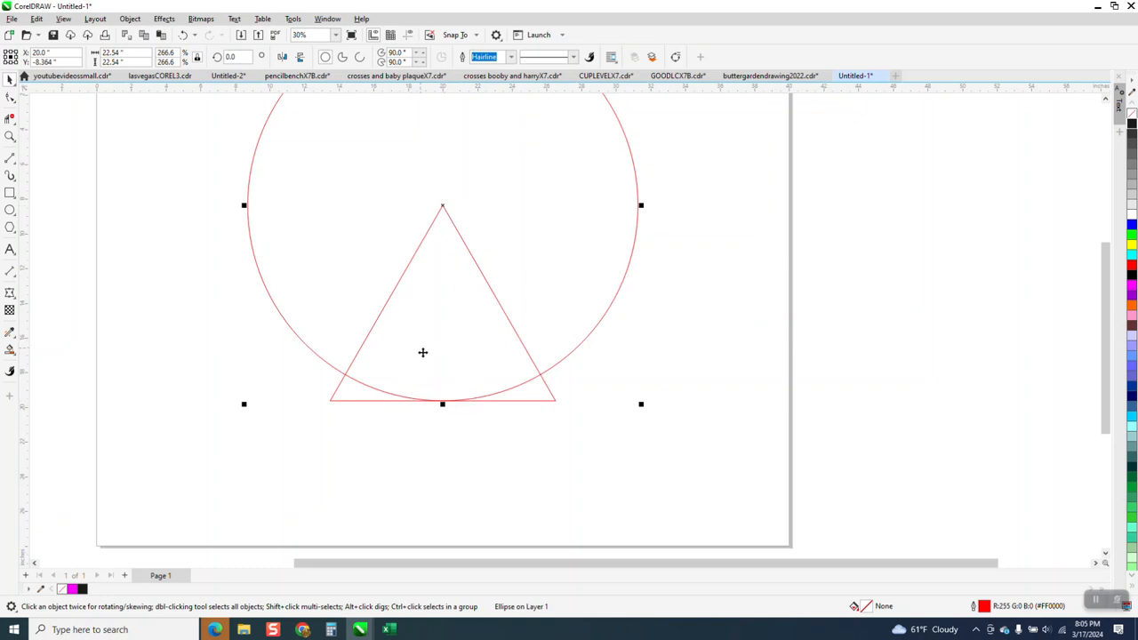
pyautogui.moveTo(466, 217)
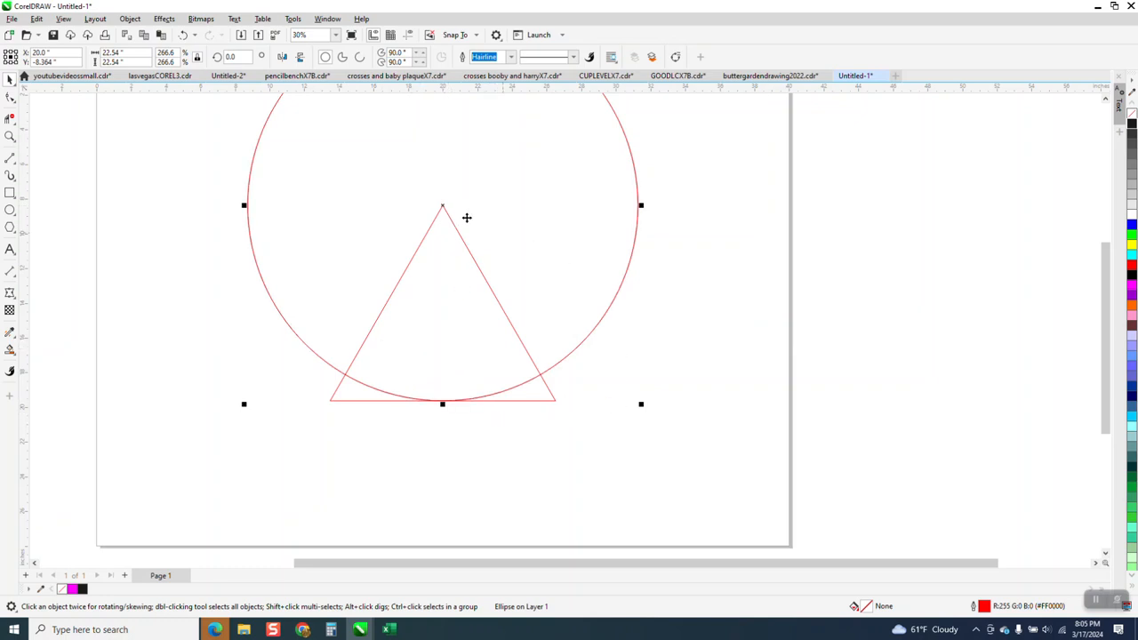
# Copy the circle to the triangle's left and right corners so three circles frame it.
pyautogui.moveTo(443, 204); pyautogui.dragTo(335, 400)
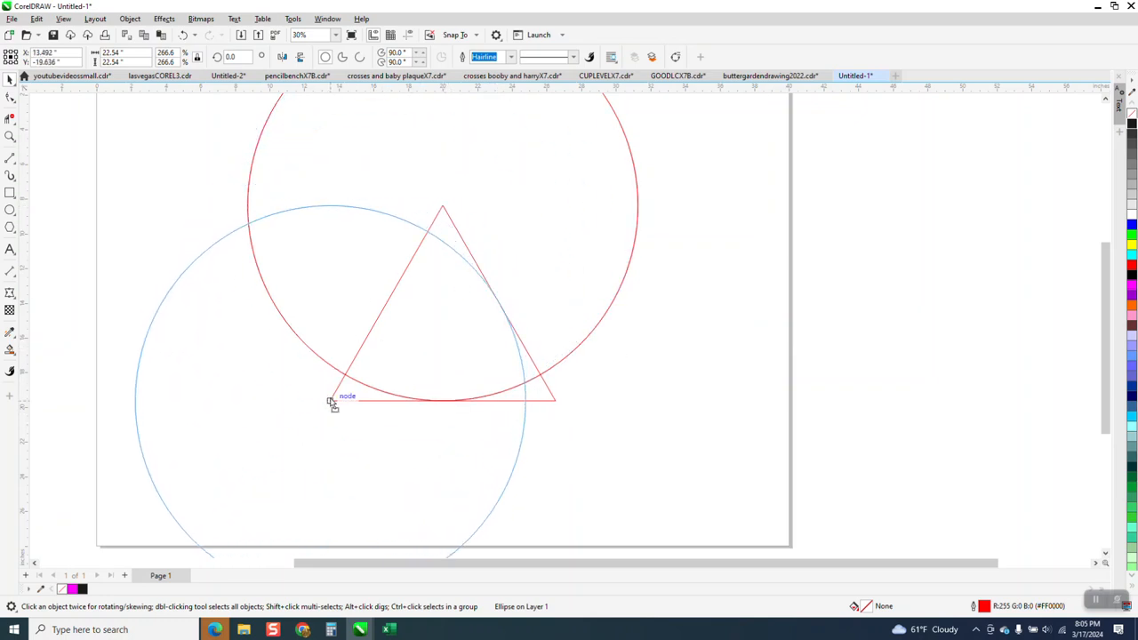
pyautogui.click(334, 402)
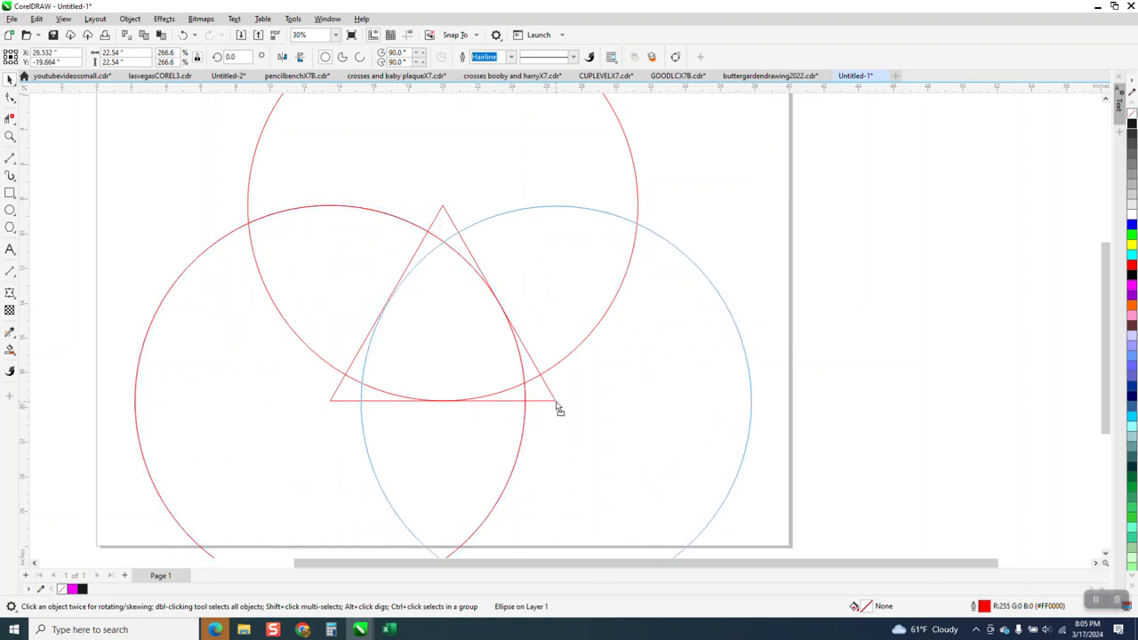
pyautogui.click(555, 407)
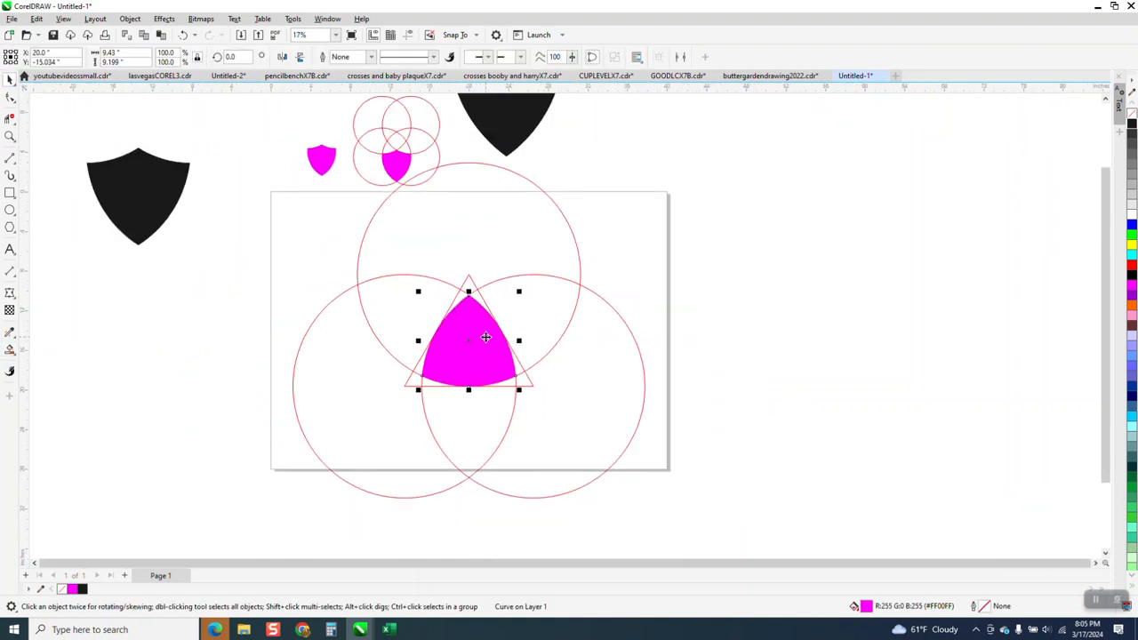
# Move the filled curved triangular shield beside the classic shield and zoom in on the row.
pyautogui.moveTo(470, 342); pyautogui.dragTo(190, 316)
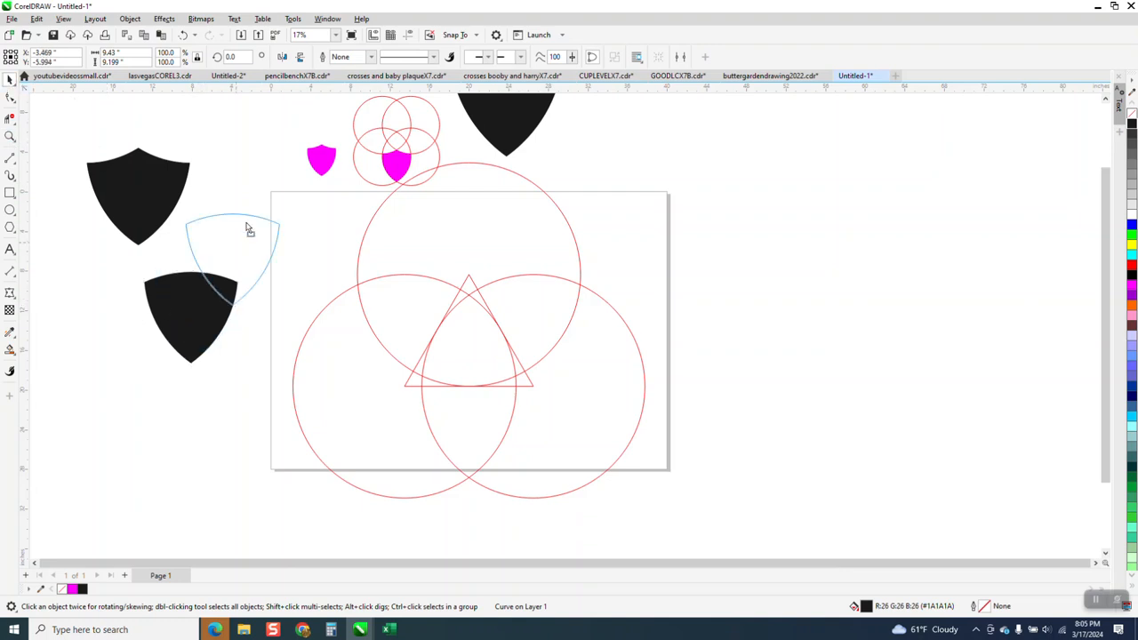
pyautogui.scroll(-3)
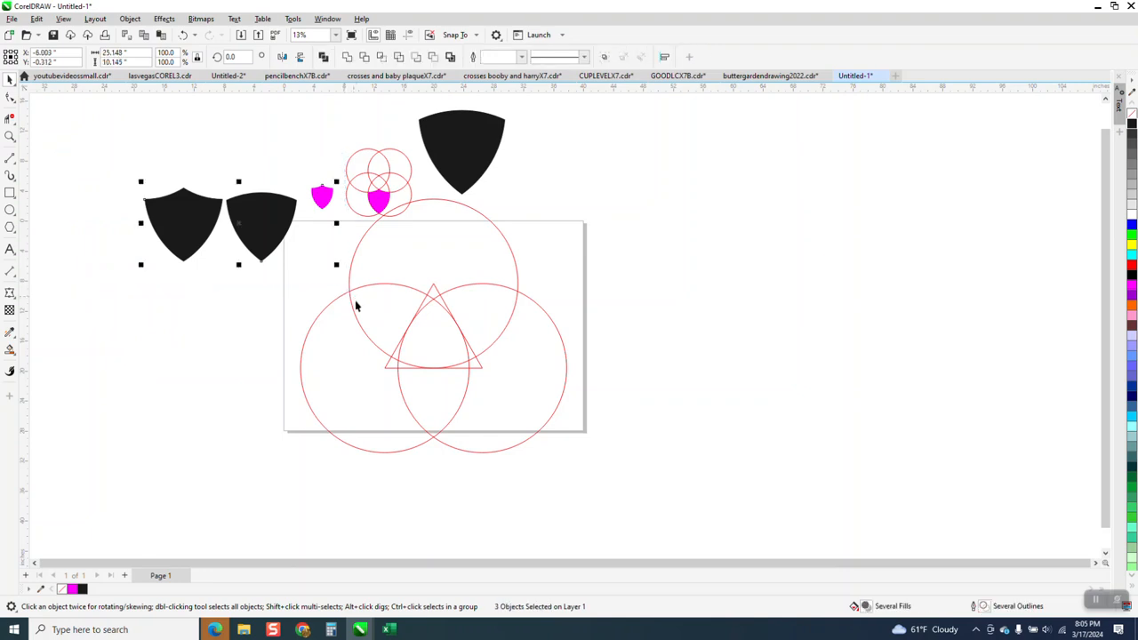
pyautogui.click(10, 135)
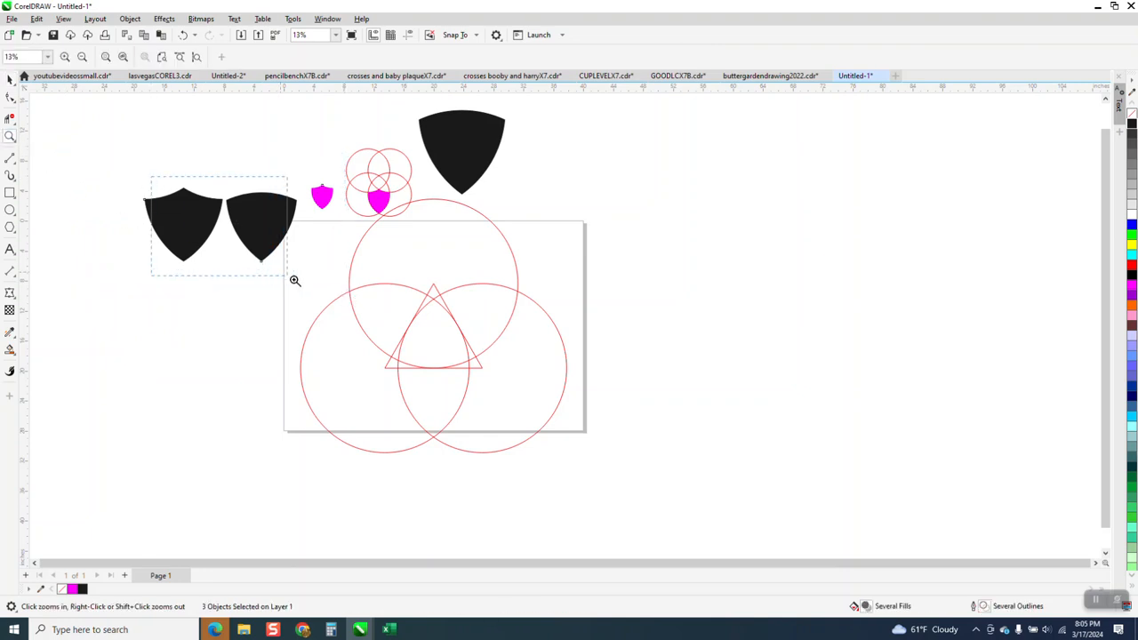
pyautogui.click(295, 281)
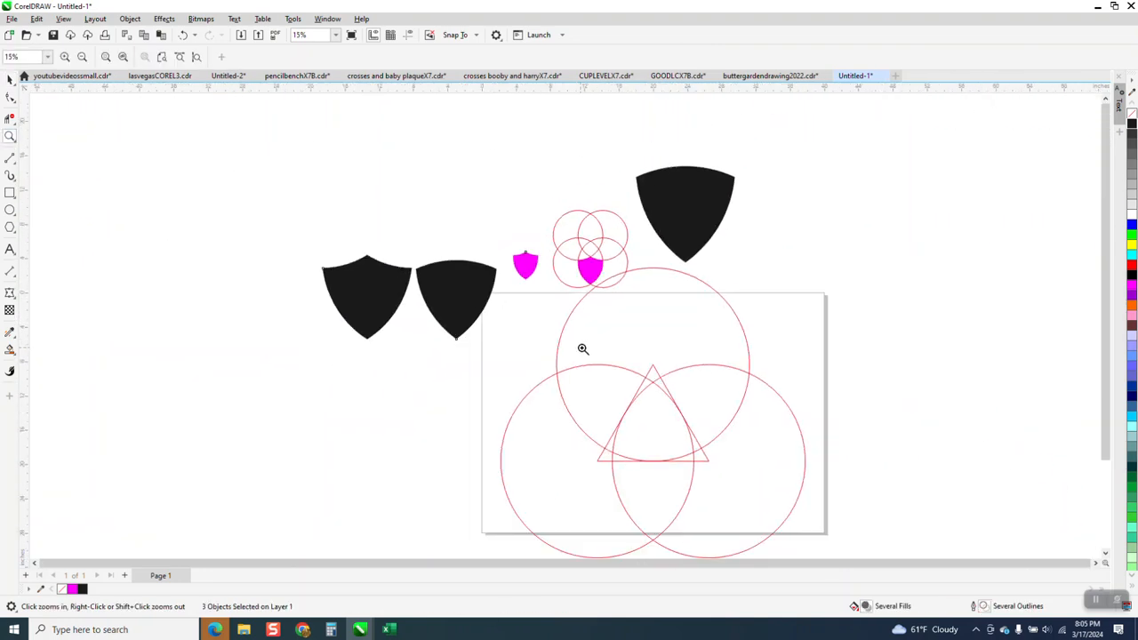